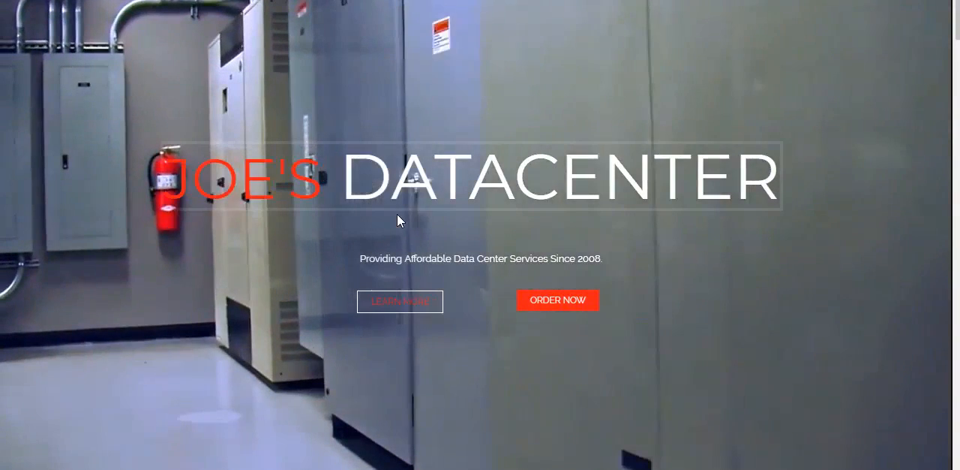
Scroll down the Dedicated Servers page to the priced server table ($46 to $73)
scroll(down, 3)
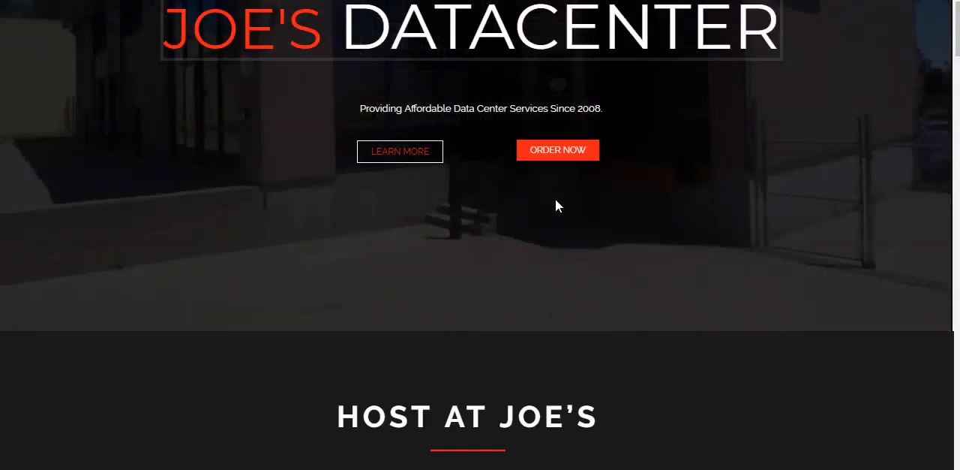
scroll(down, 3)
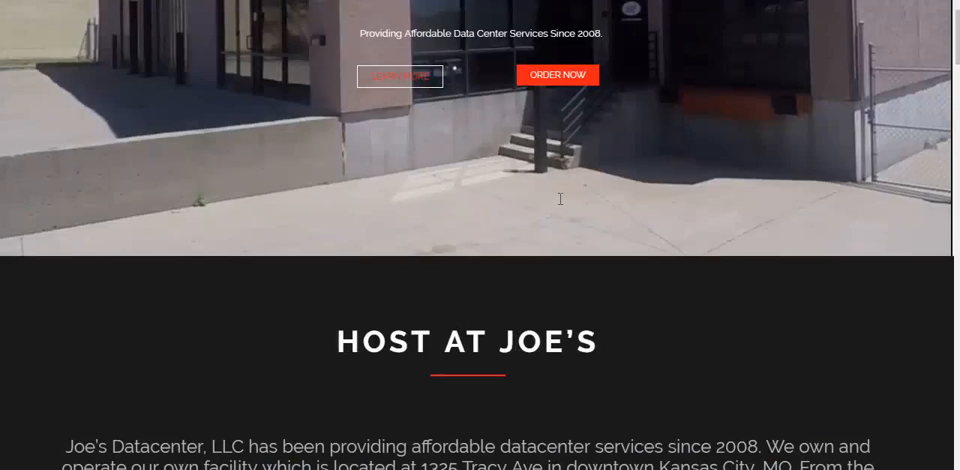
scroll(down, 3)
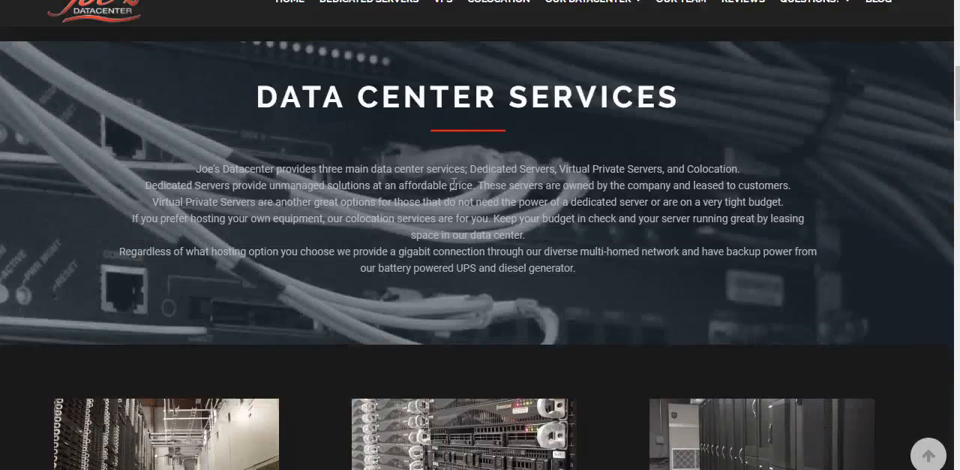
scroll(down, 3)
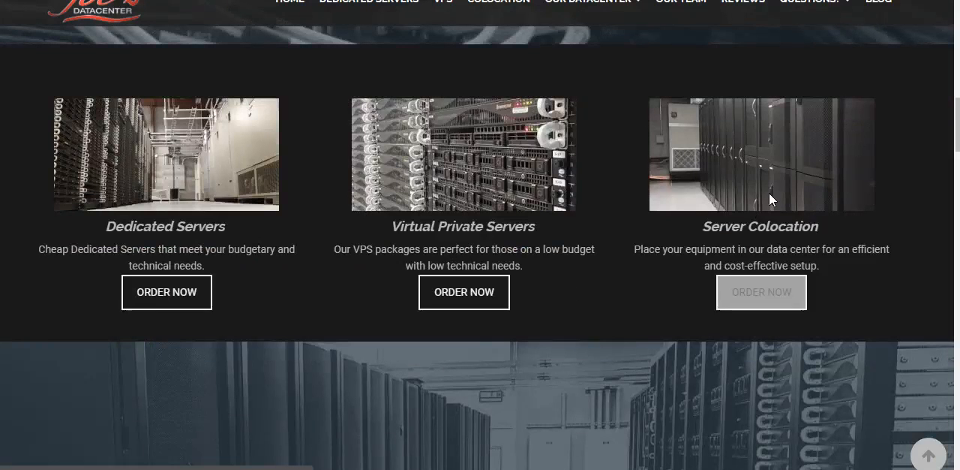
mouse_move(410, 165)
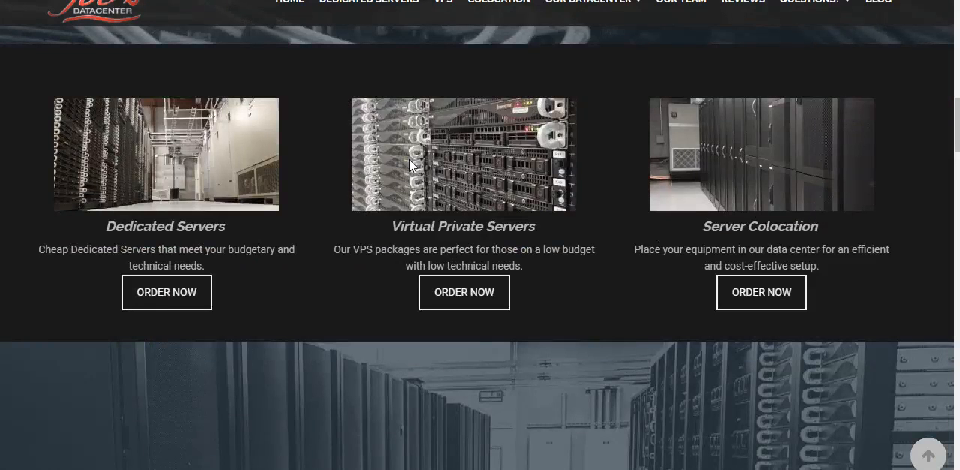
mouse_move(163, 300)
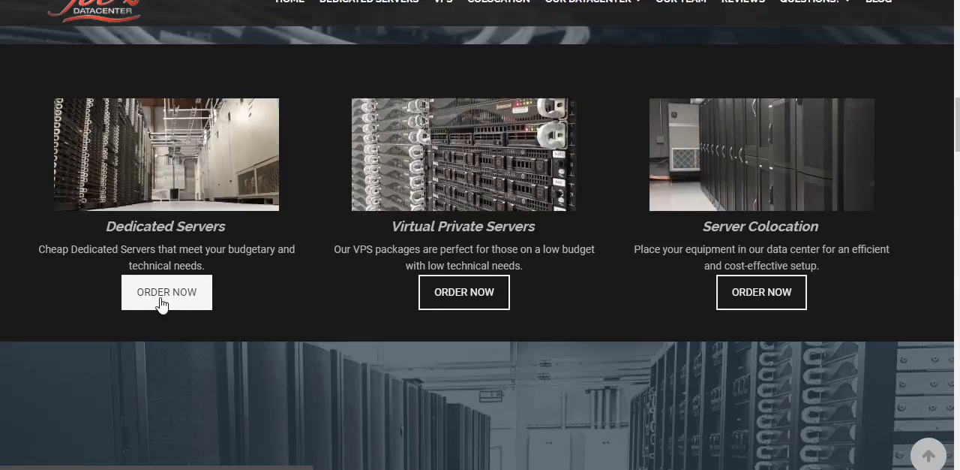
mouse_move(293, 274)
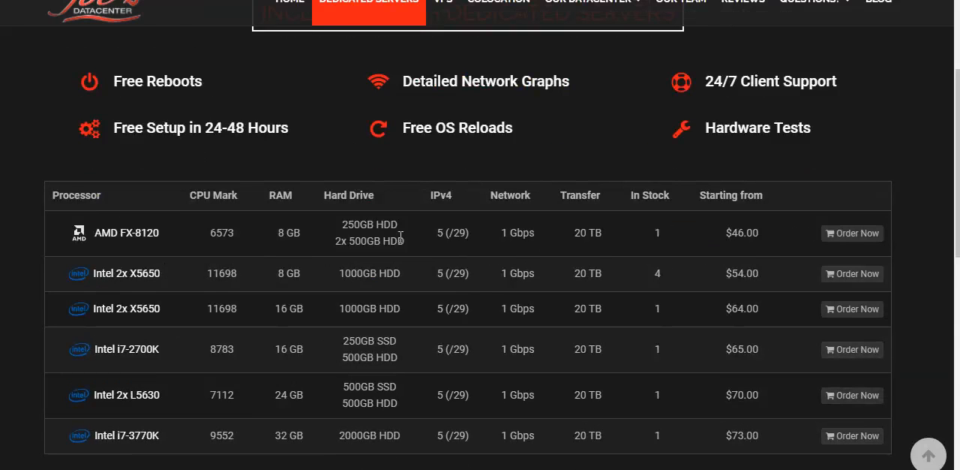
mouse_move(141, 266)
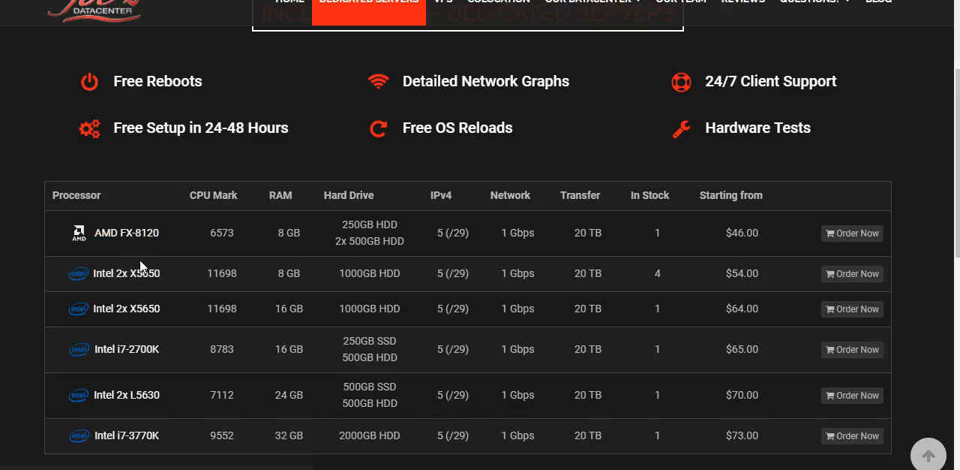
mouse_move(216, 272)
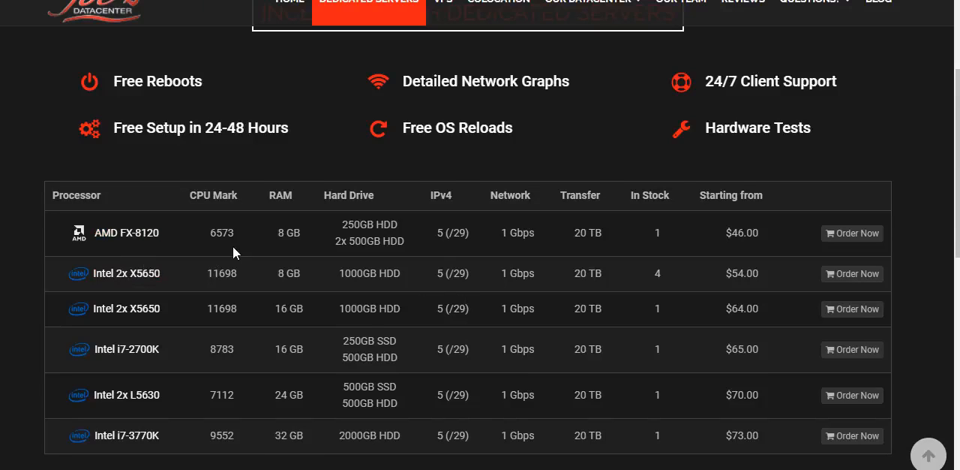
mouse_move(387, 290)
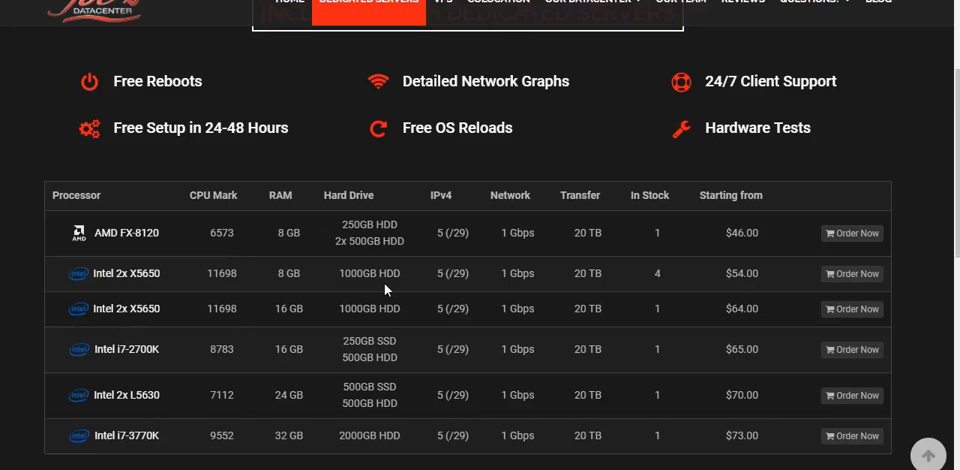
mouse_move(119, 288)
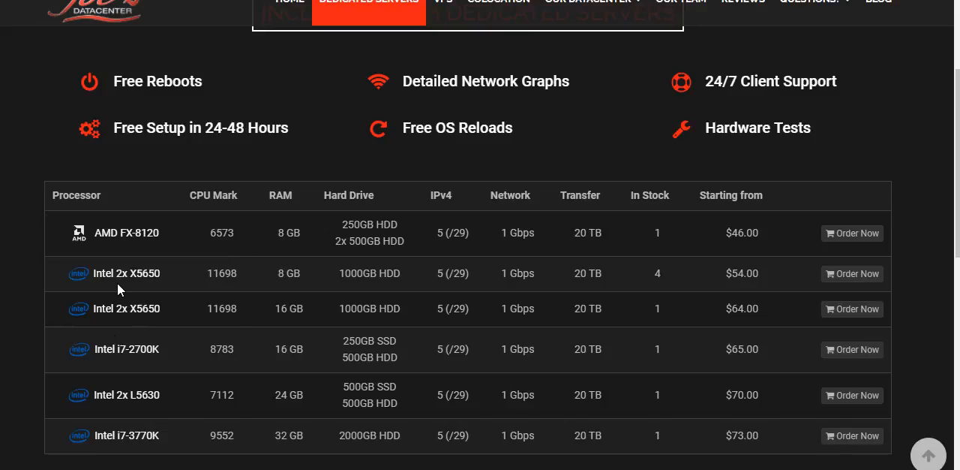
mouse_move(340, 282)
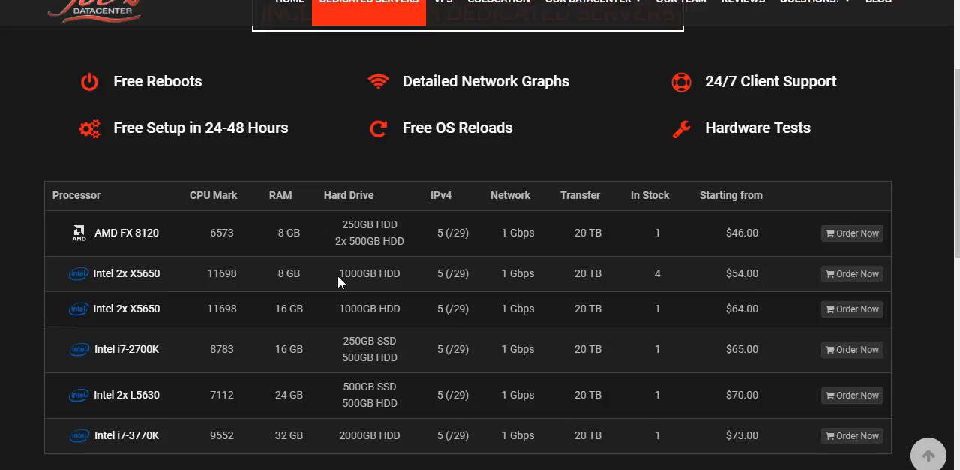
mouse_move(281, 208)
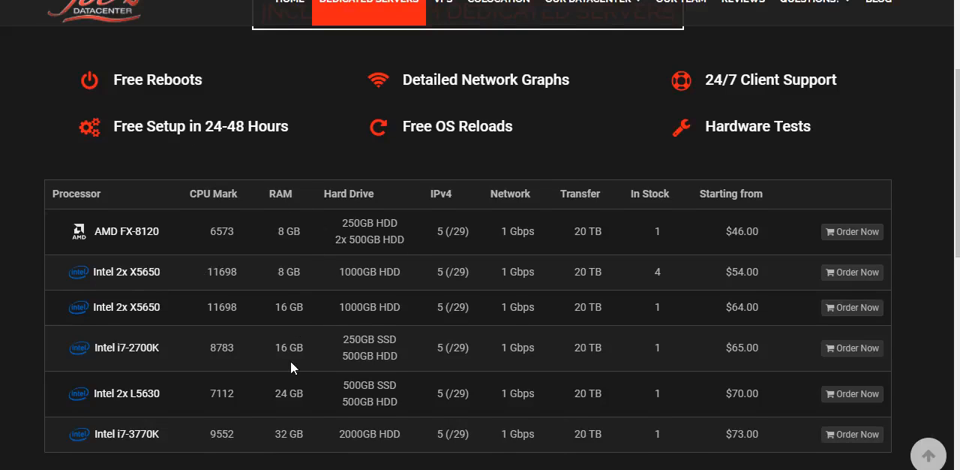
Scroll down to show the full server table ending at the Intel i7-3770K at $73
scroll(down, 3)
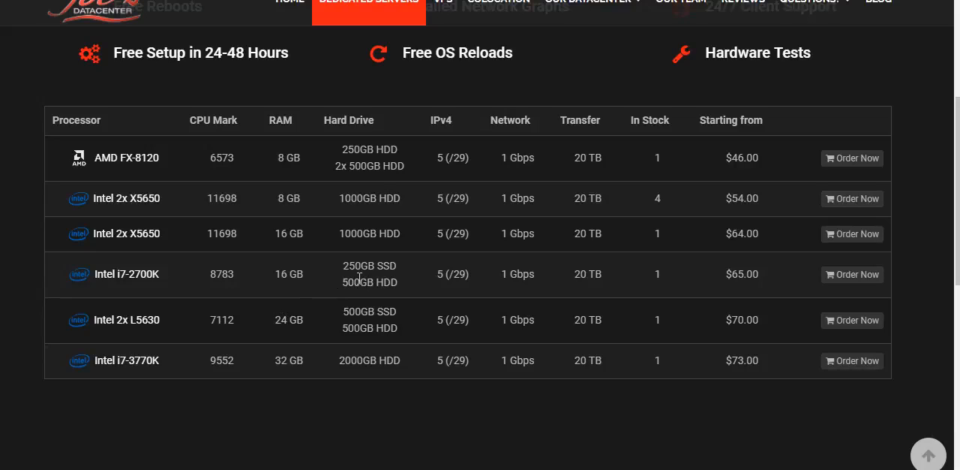
mouse_move(734, 176)
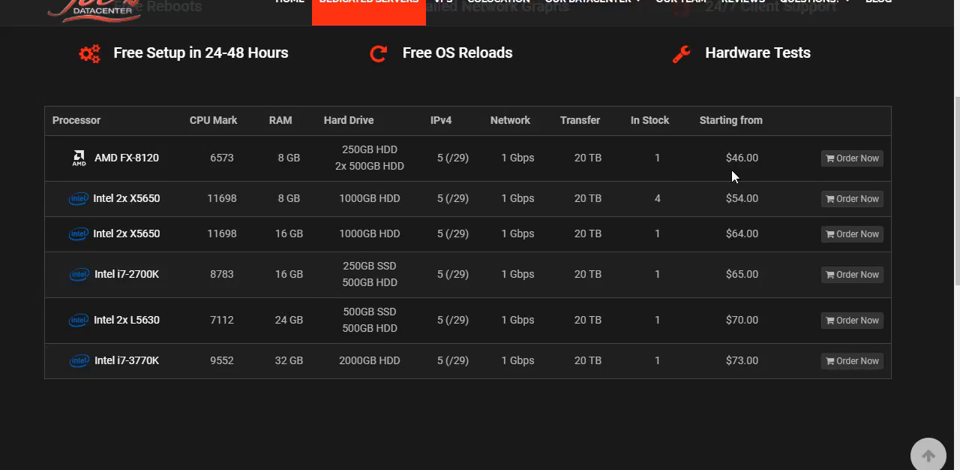
mouse_move(385, 197)
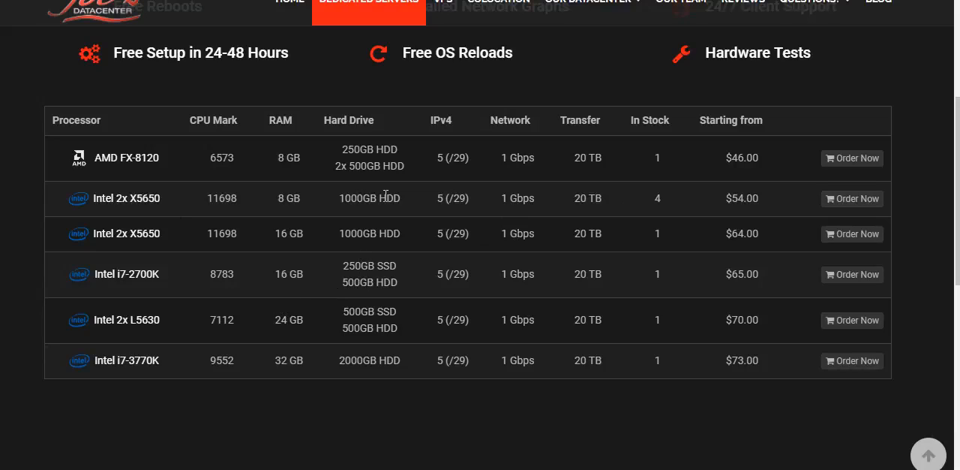
mouse_move(496, 254)
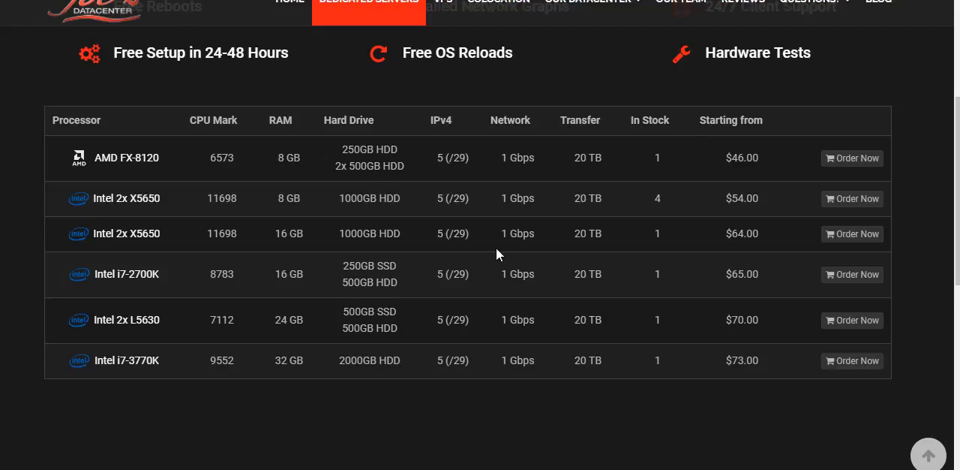
mouse_move(159, 247)
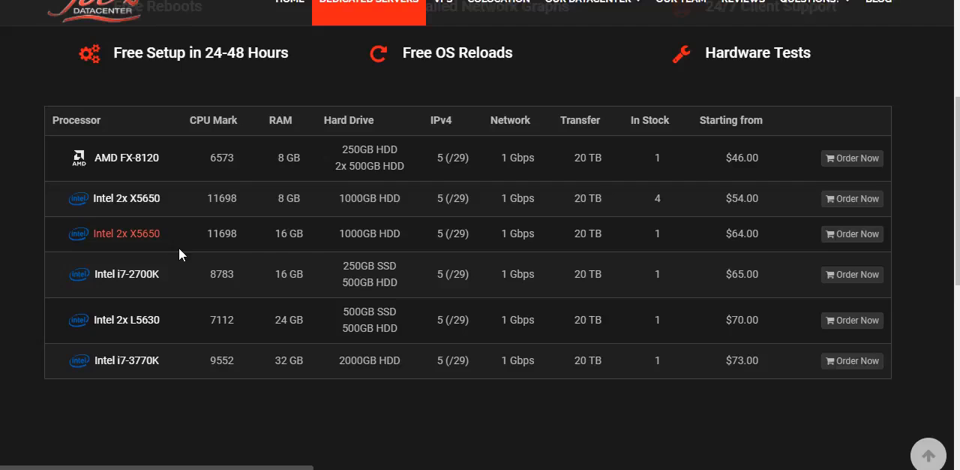
mouse_move(124, 353)
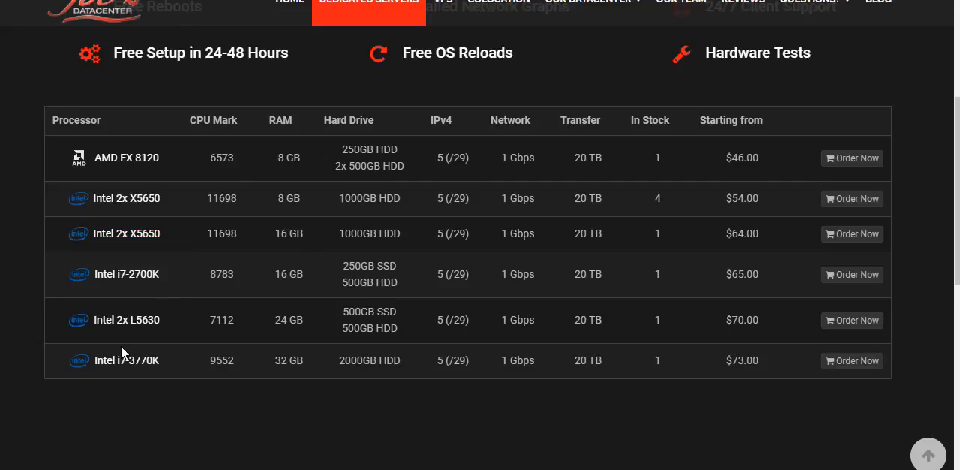
mouse_move(729, 375)
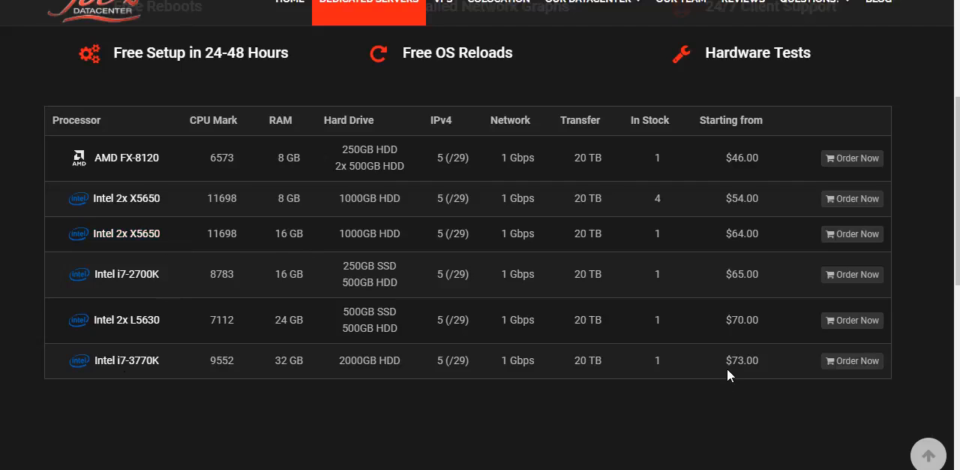
mouse_move(292, 378)
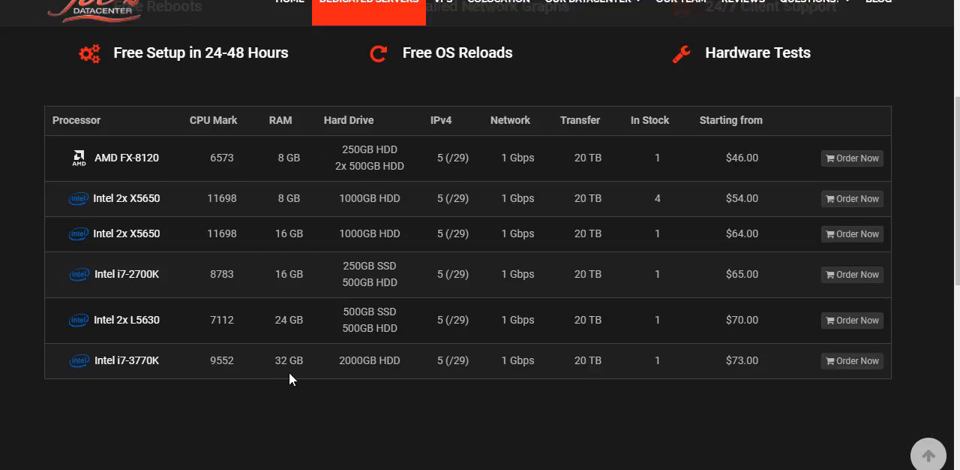
mouse_move(362, 360)
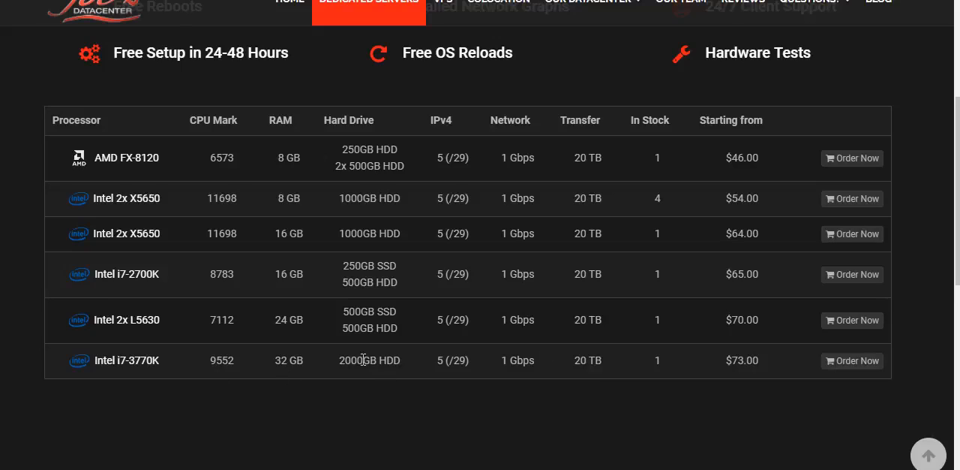
mouse_move(447, 363)
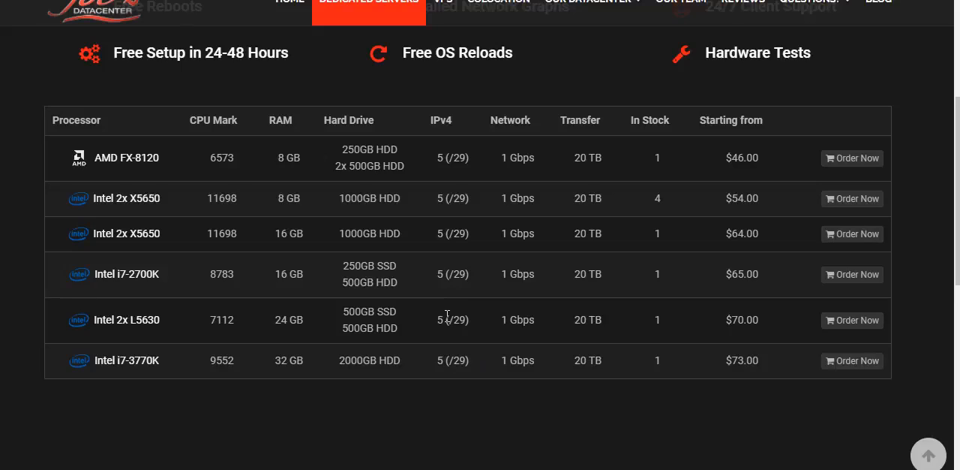
mouse_move(170, 370)
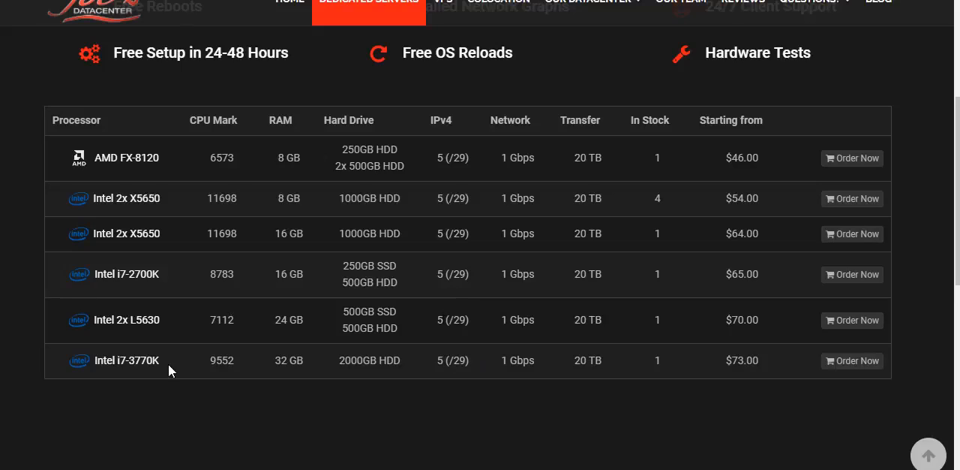
mouse_move(134, 363)
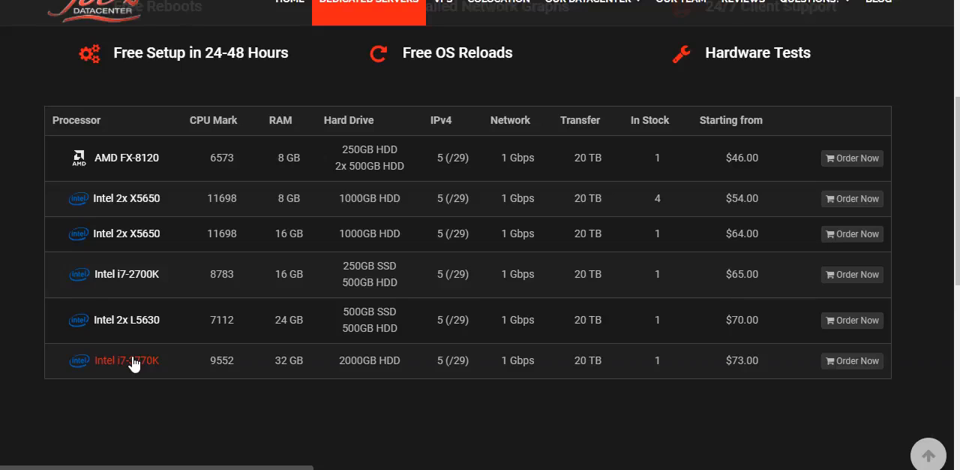
mouse_move(220, 288)
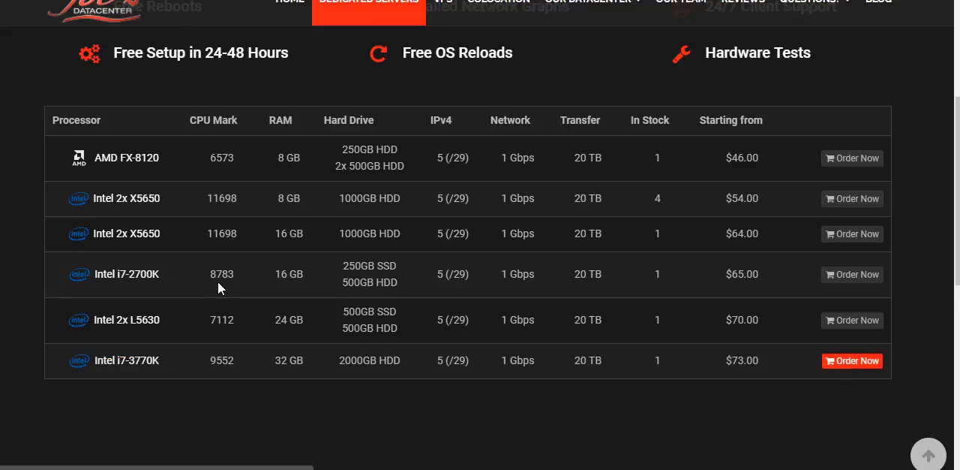
Order the Intel i7-3770K server and choose VMware ESXi 6 X64 as its operating system
click(852, 361)
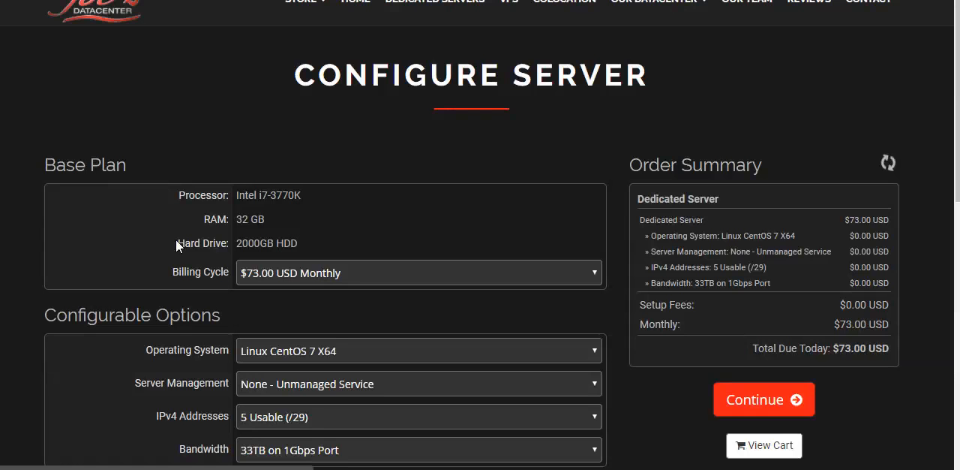
scroll(down, 3)
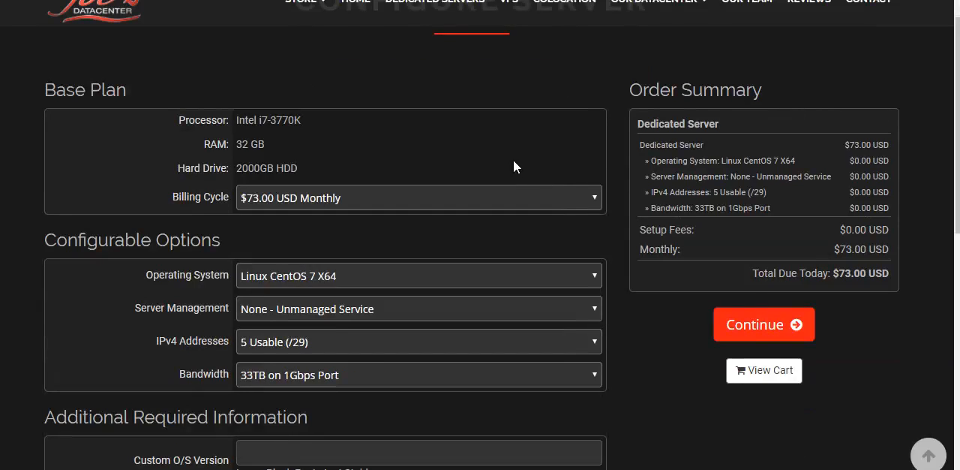
scroll(down, 3)
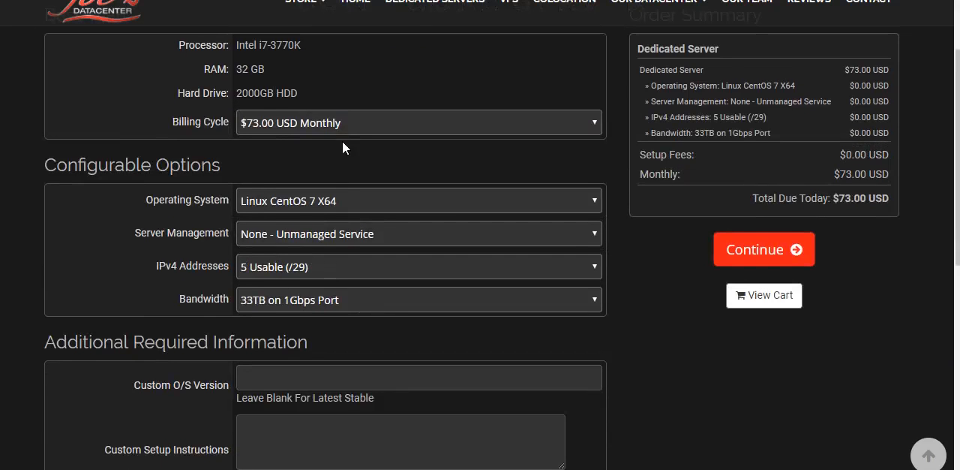
click(419, 200)
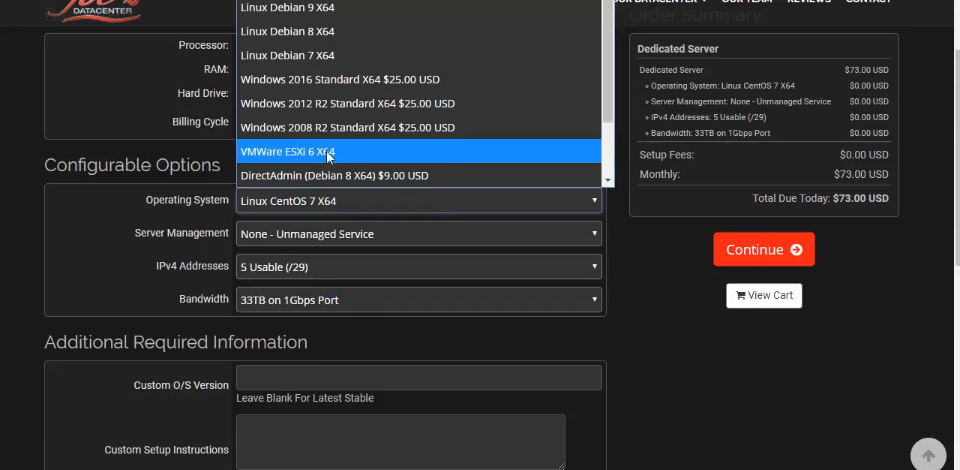
click(288, 150)
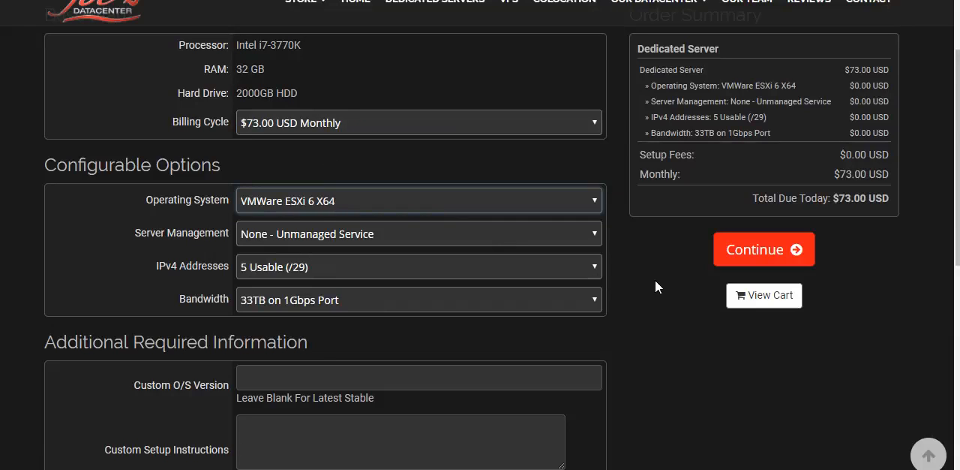
mouse_move(312, 219)
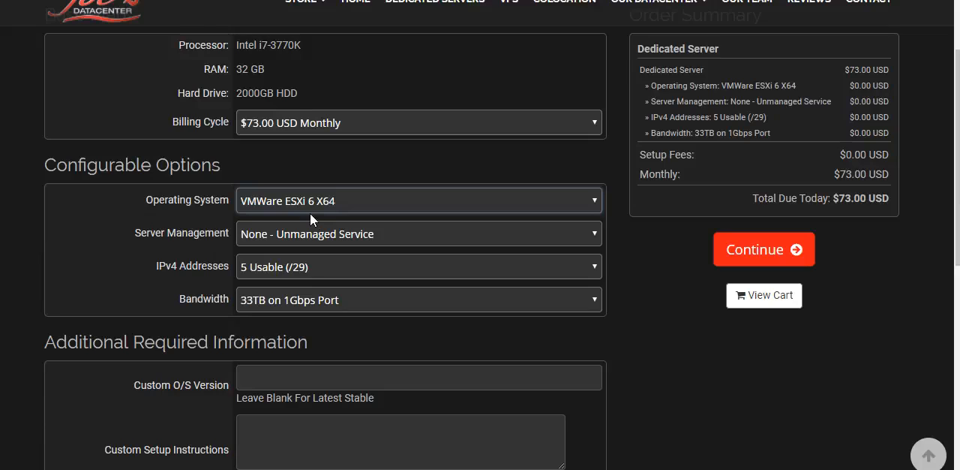
mouse_move(370, 258)
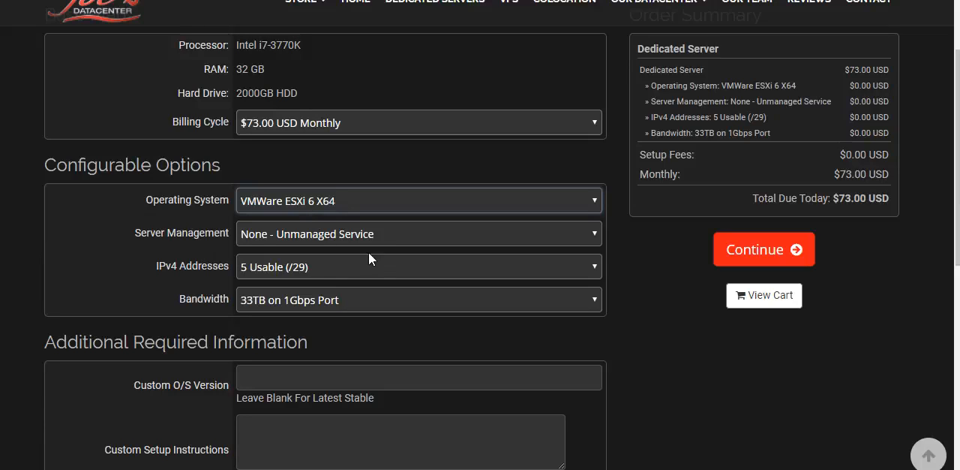
mouse_move(246, 300)
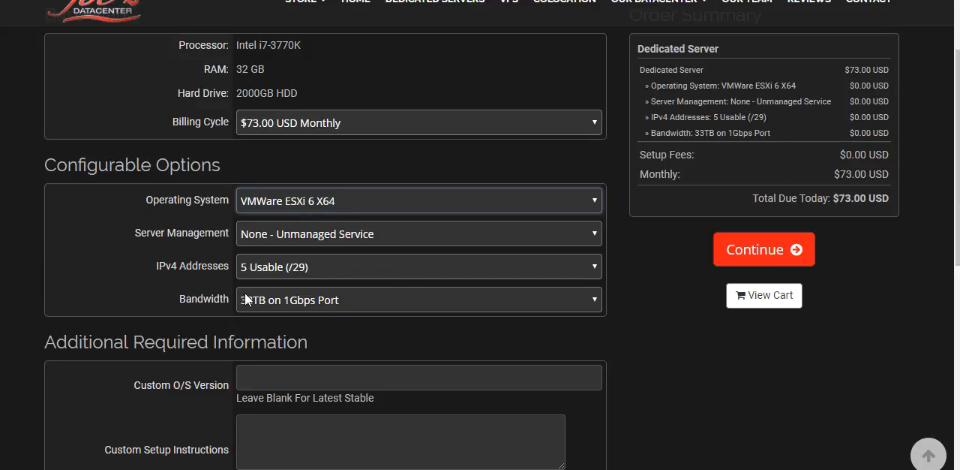
mouse_move(629, 315)
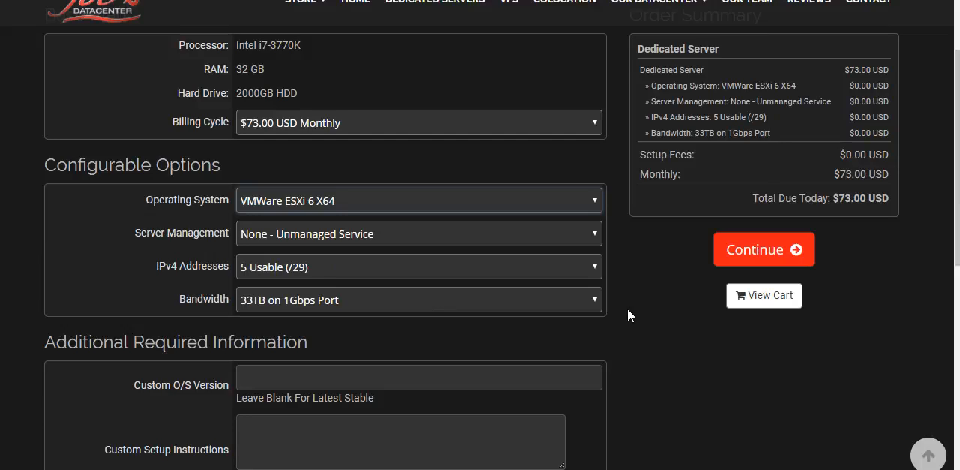
mouse_move(637, 311)
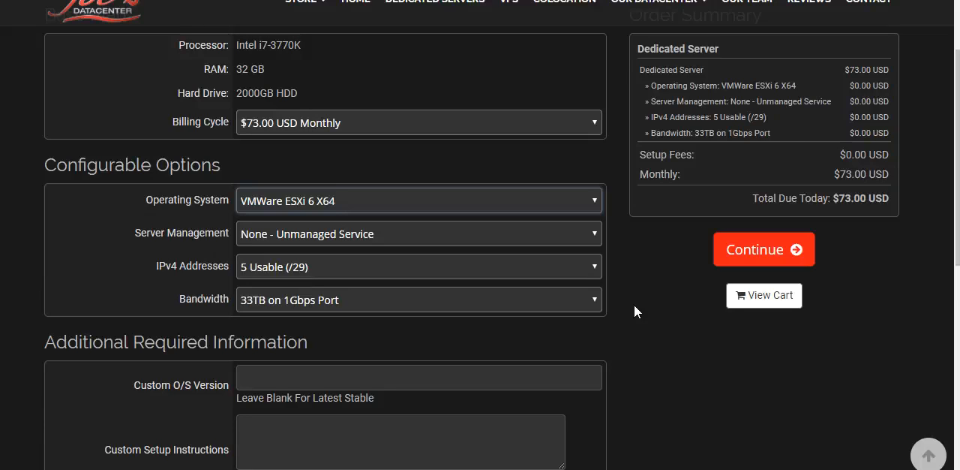
mouse_move(700, 305)
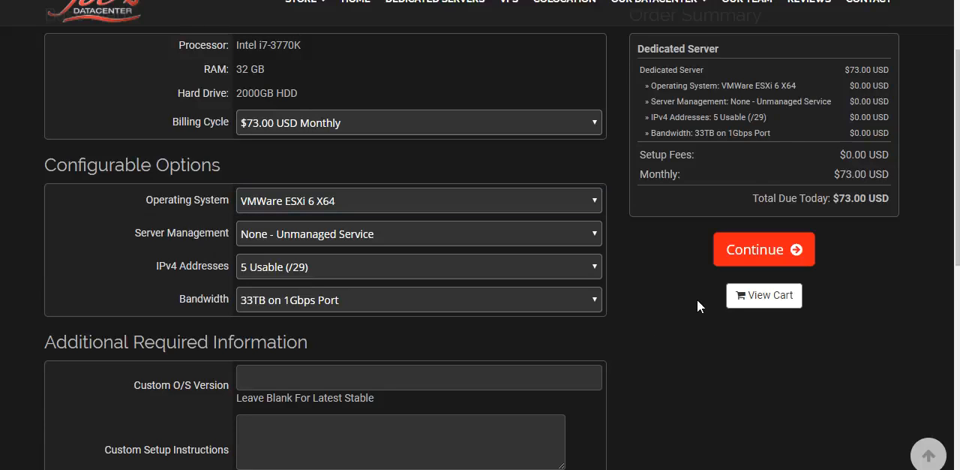
scroll(down, 3)
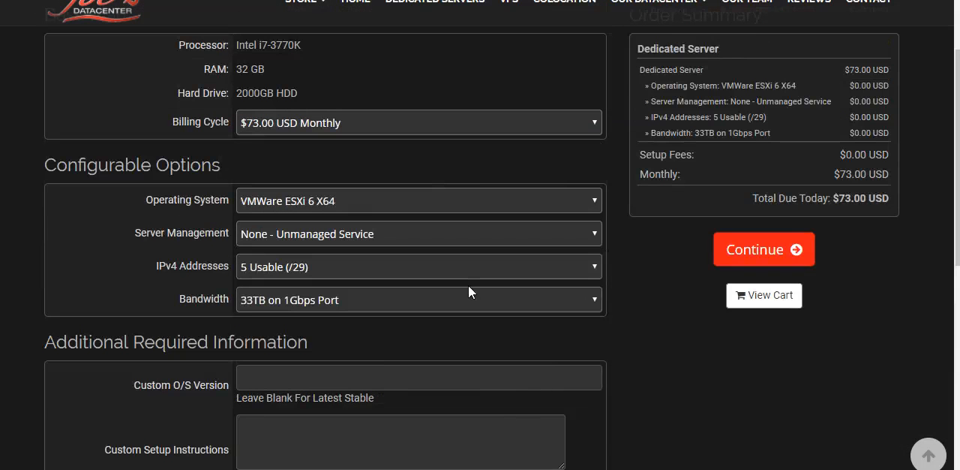
mouse_move(421, 239)
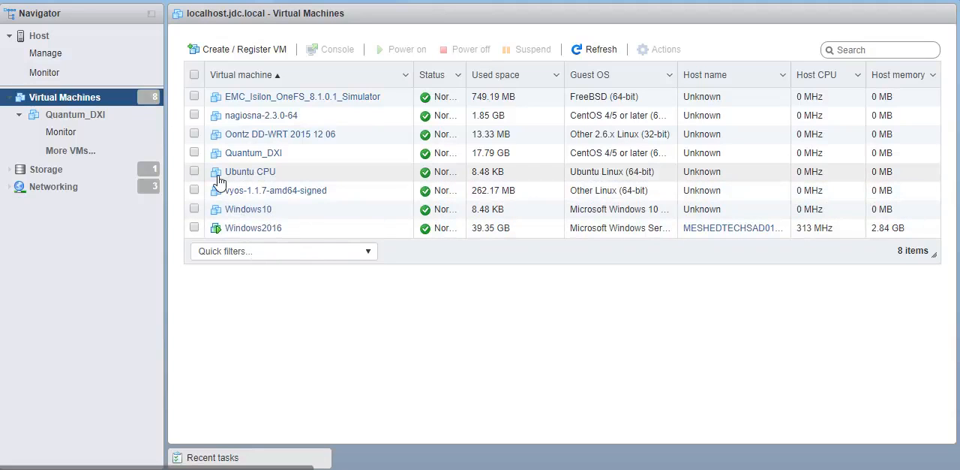
mouse_move(237, 160)
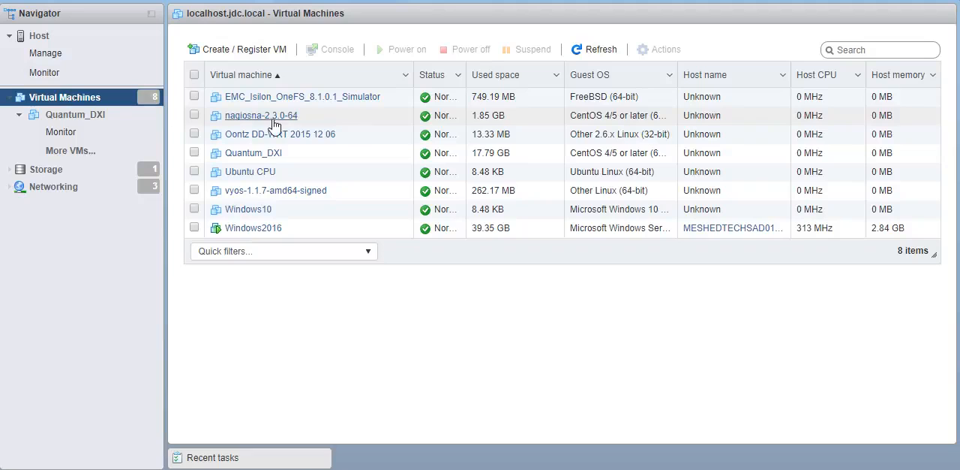
mouse_move(297, 140)
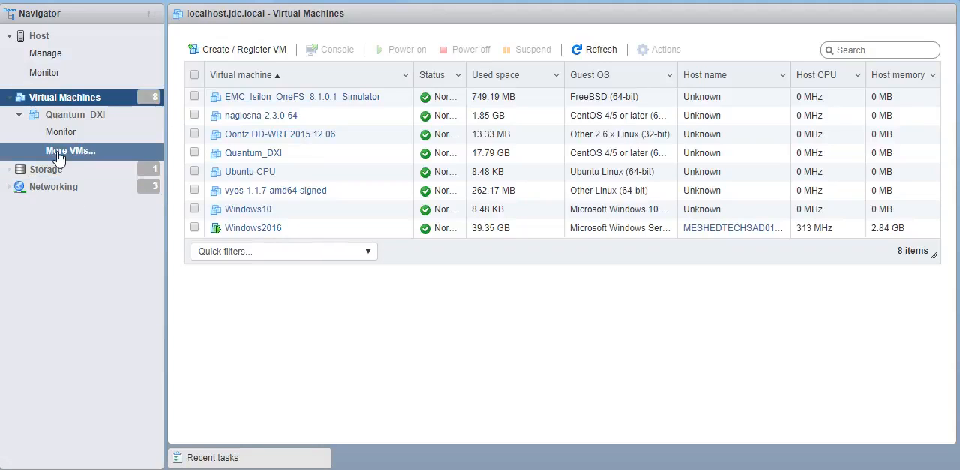
Show the host's Storage view to load the datastores list
click(45, 169)
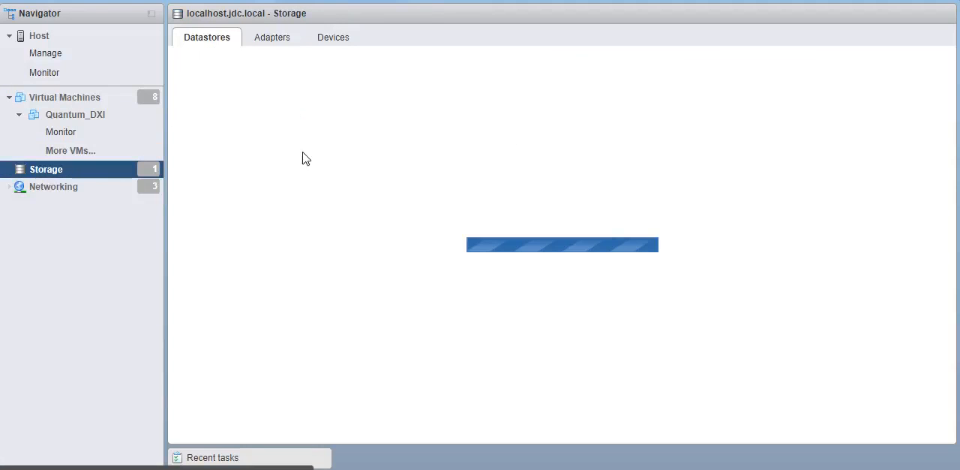
mouse_move(70, 150)
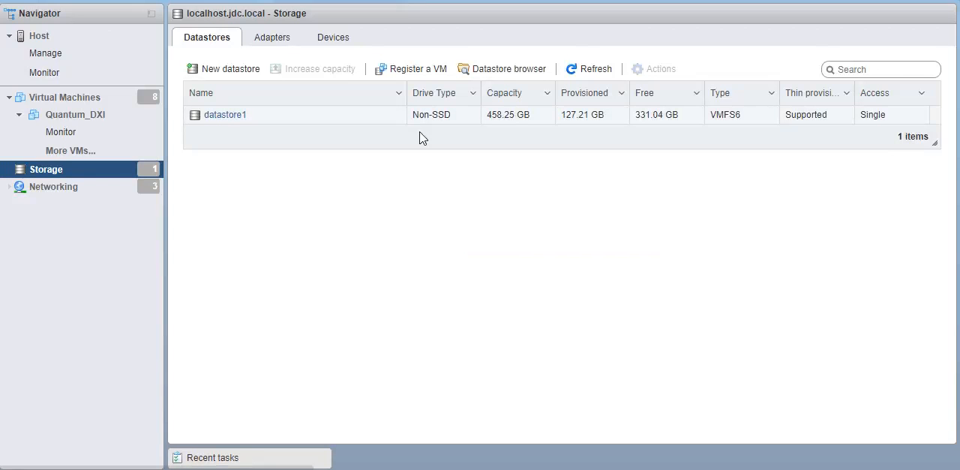
mouse_move(280, 149)
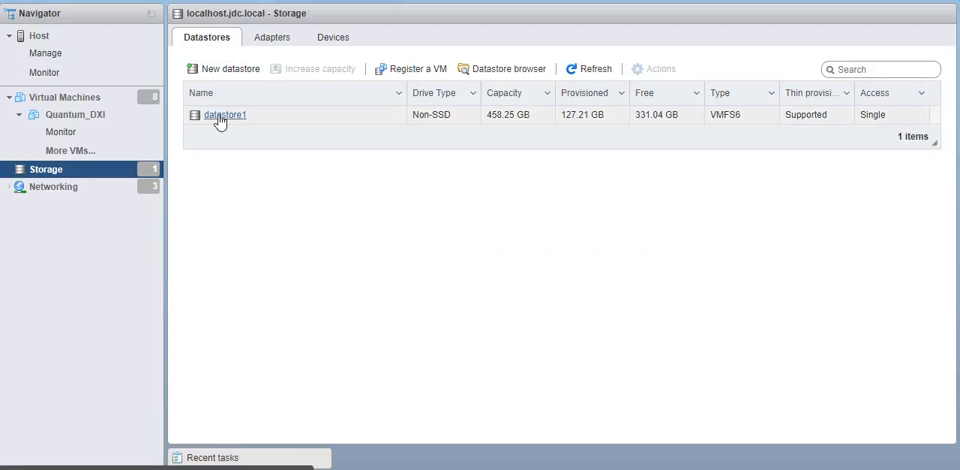
Open datastore1's details, then return to the Storage overview in the Navigator
click(225, 115)
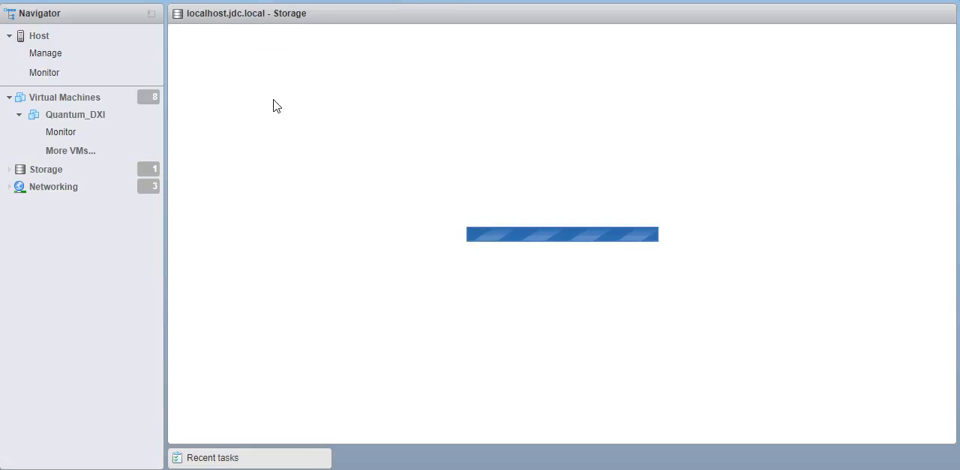
mouse_move(301, 116)
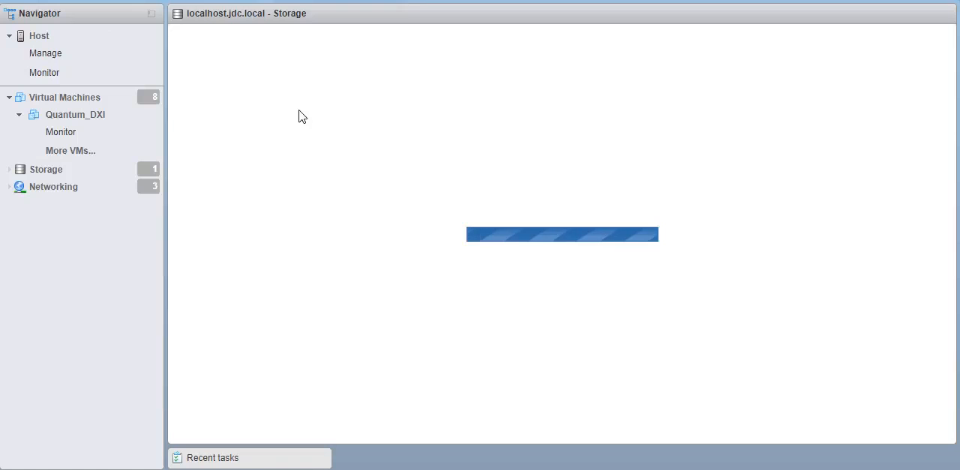
mouse_move(261, 137)
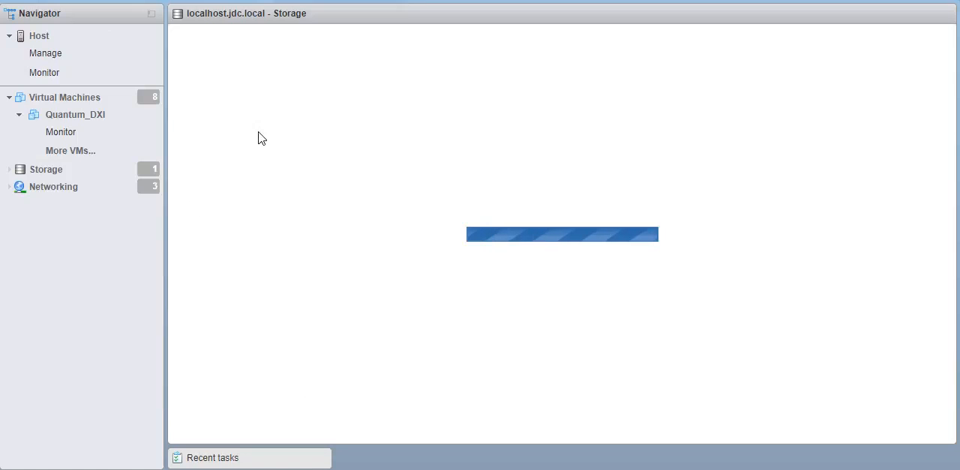
mouse_move(375, 93)
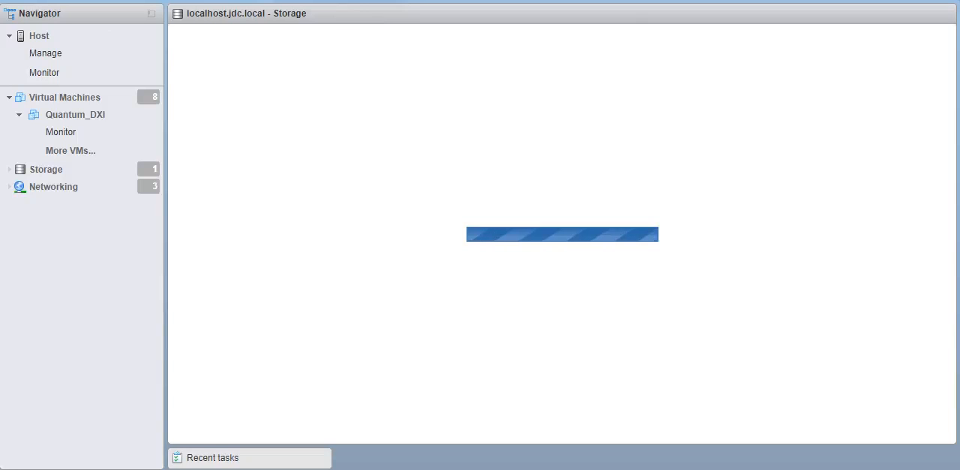
click(46, 169)
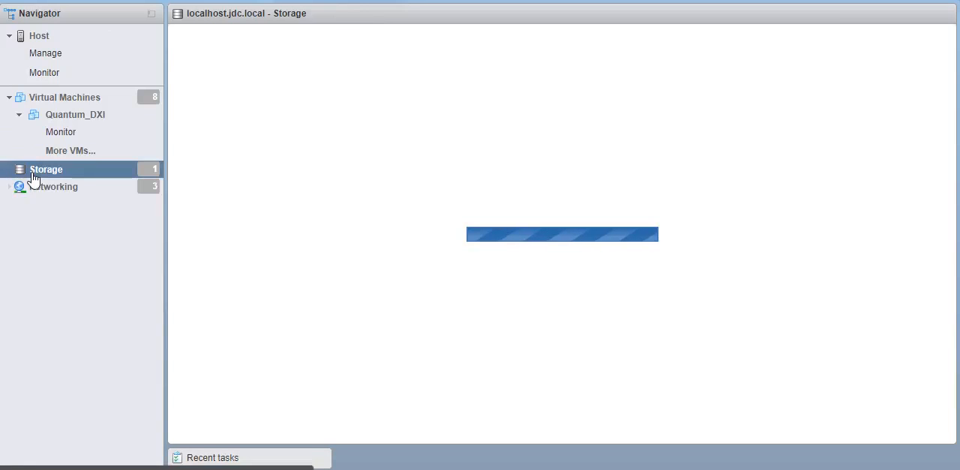
click(20, 169)
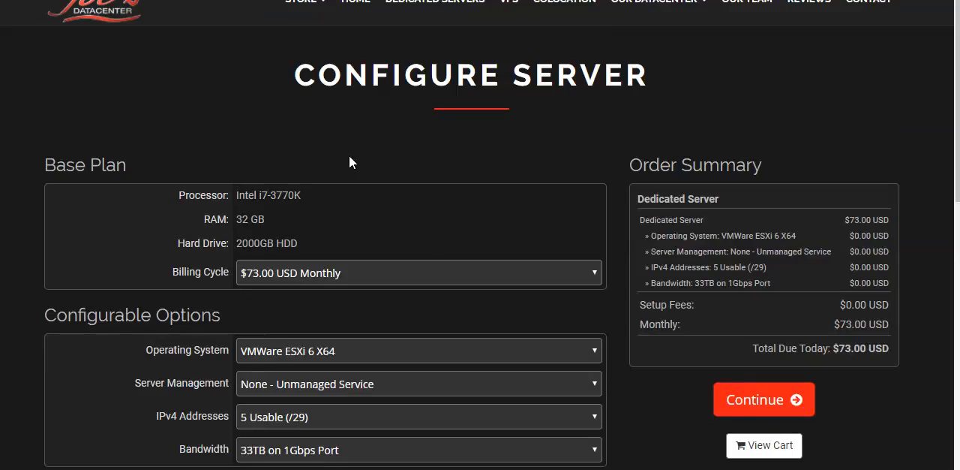
mouse_move(366, 241)
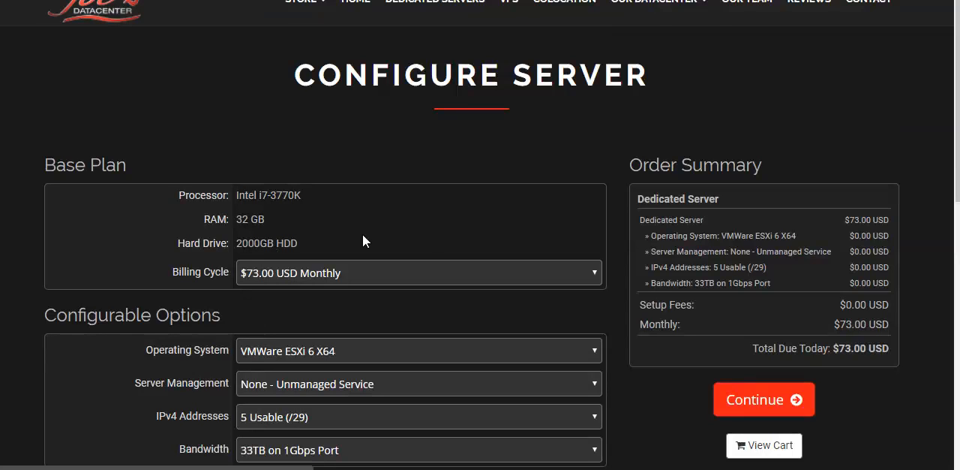